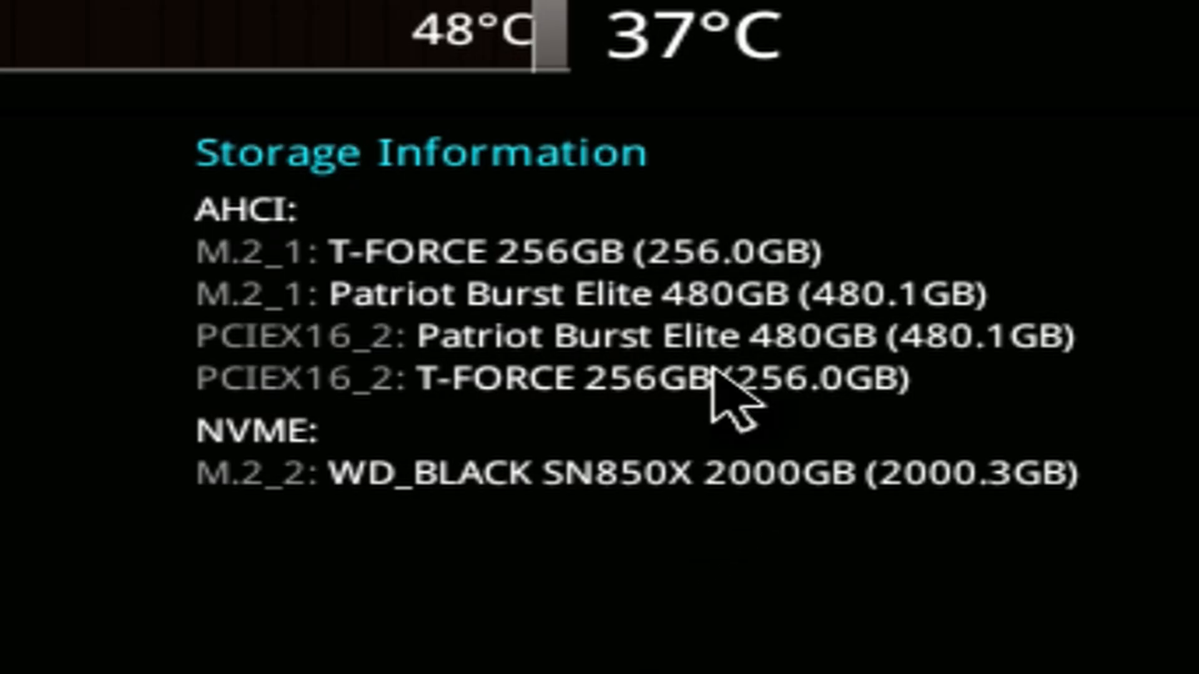
pyautogui.moveTo(206, 328)
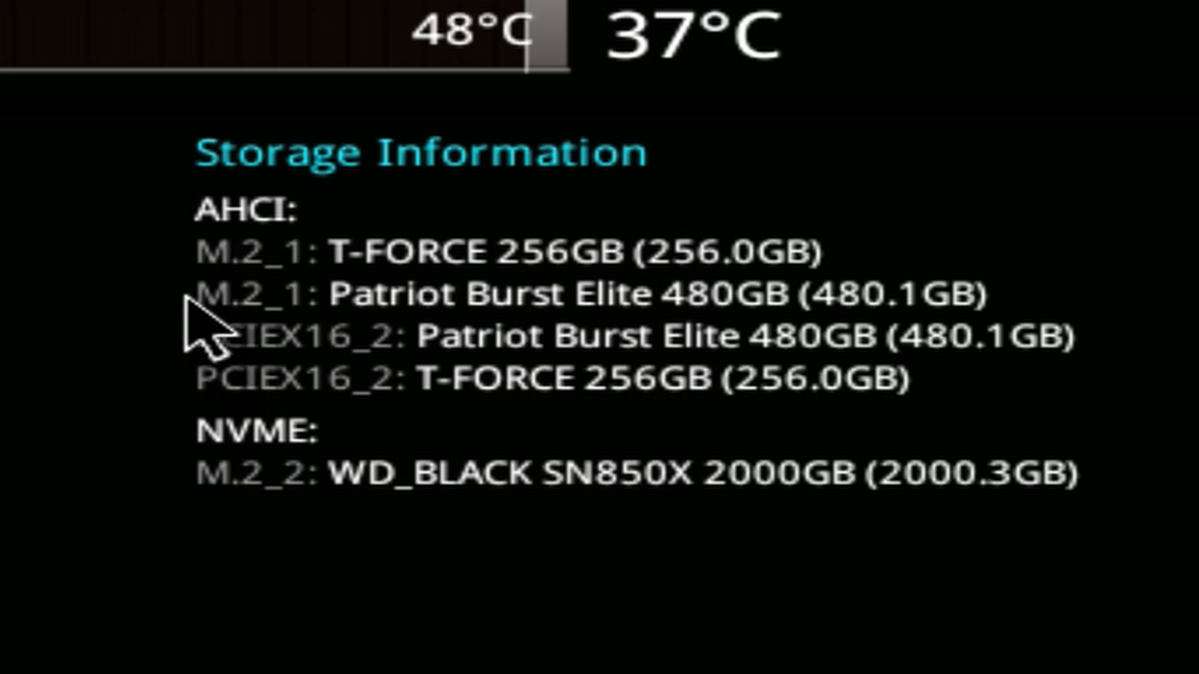
pyautogui.moveTo(555, 294)
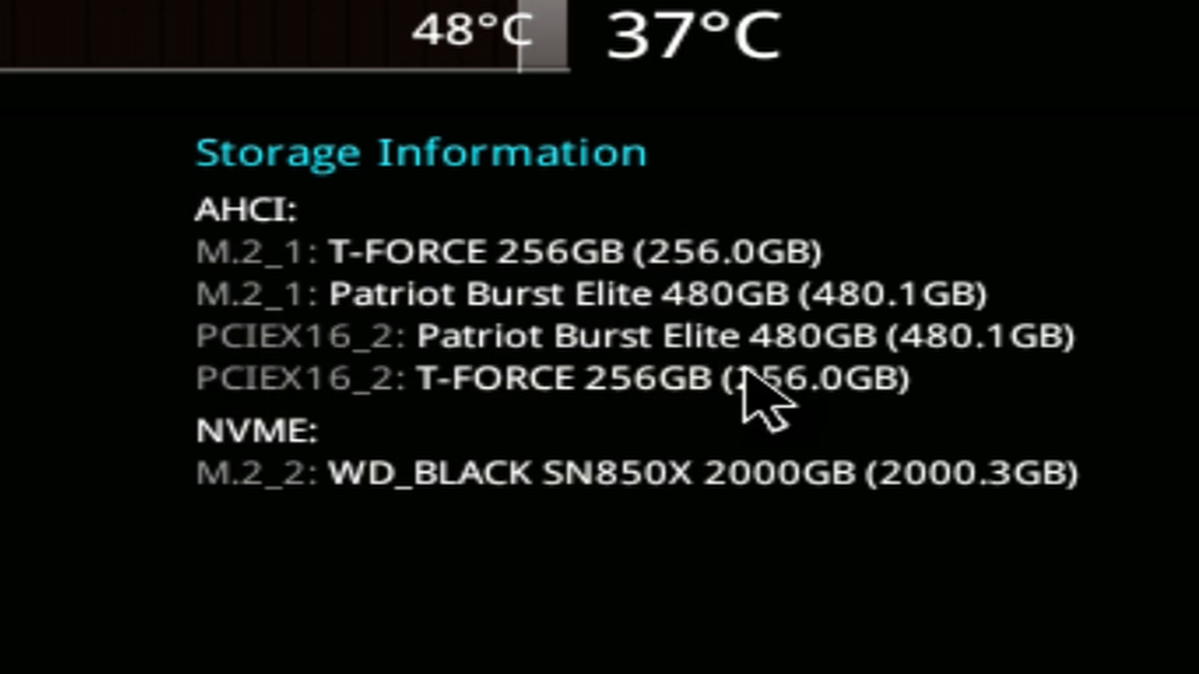
pyautogui.moveTo(298, 345)
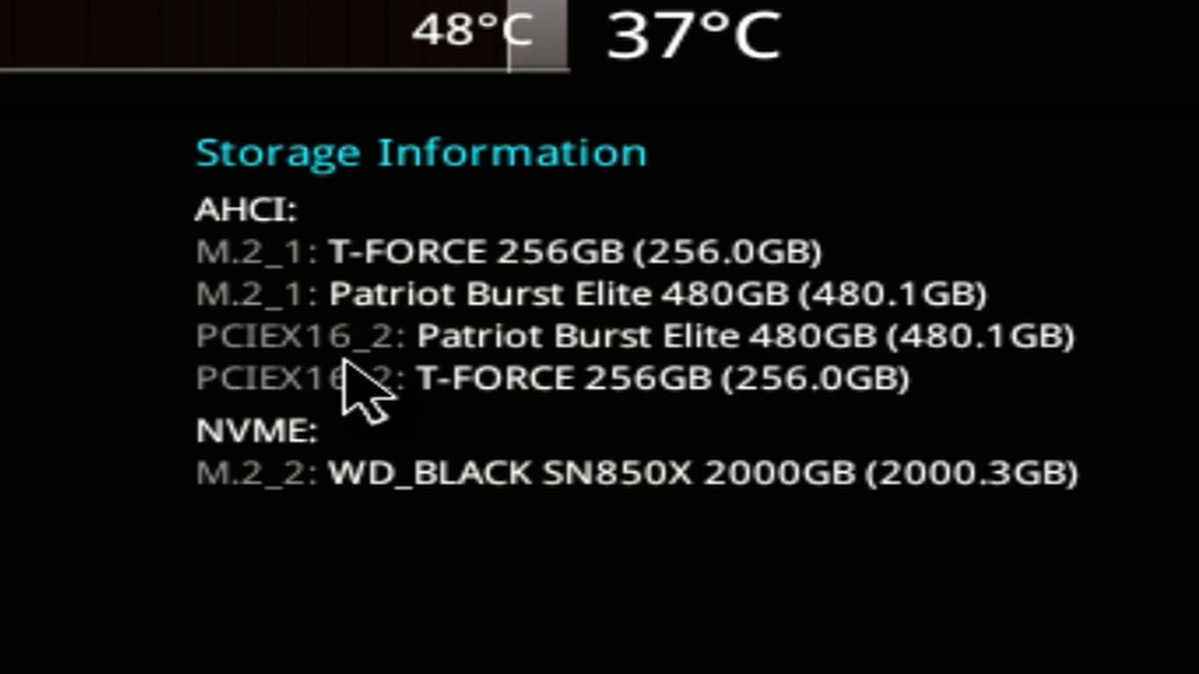
pyautogui.moveTo(543, 382)
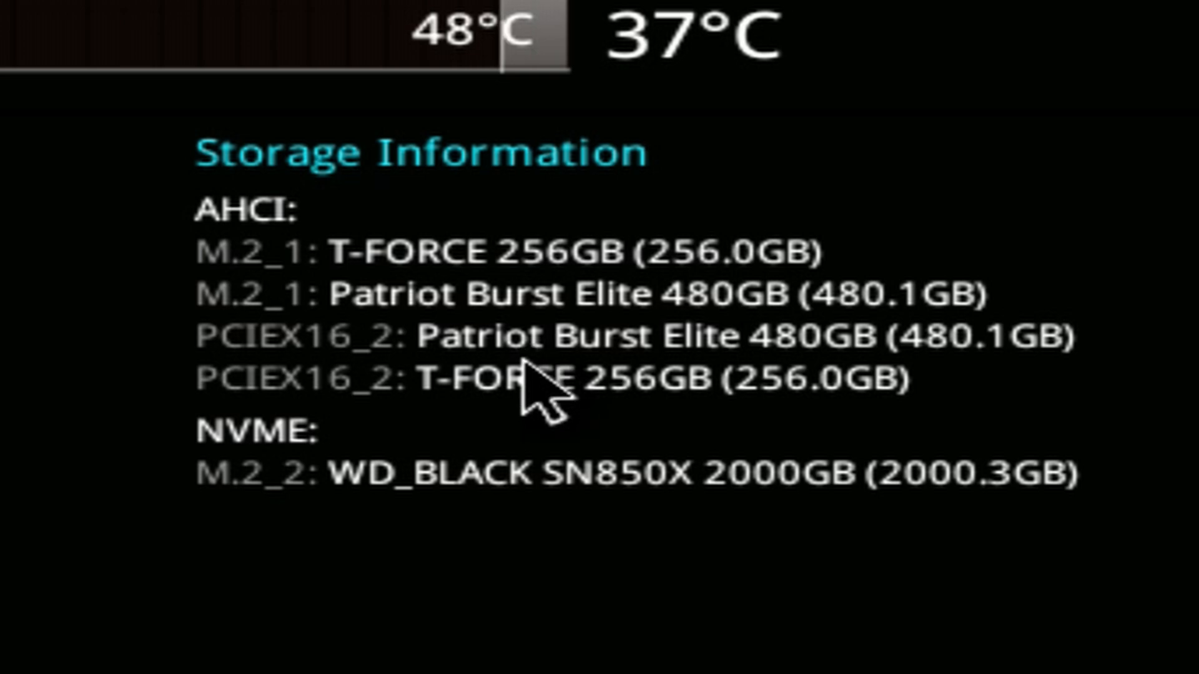
pyautogui.moveTo(488, 468)
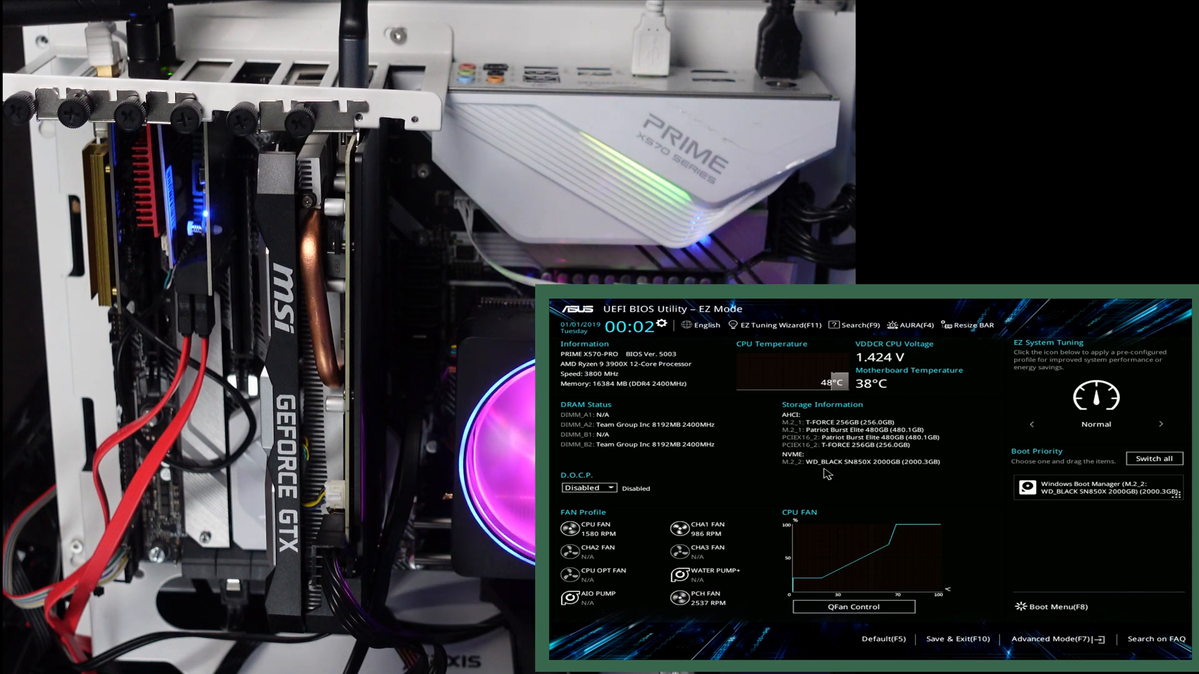
# Save & Exit the BIOS and confirm the reset so the computer restarts into Windows.
pyautogui.click(955, 640)
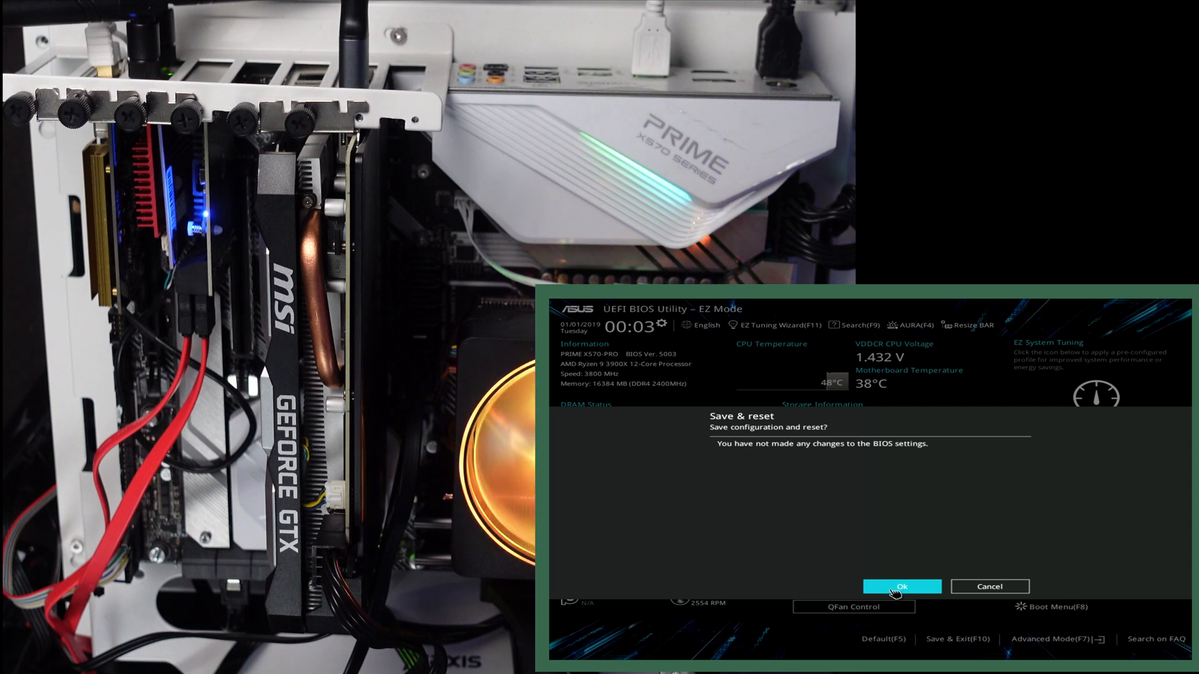
pyautogui.click(901, 587)
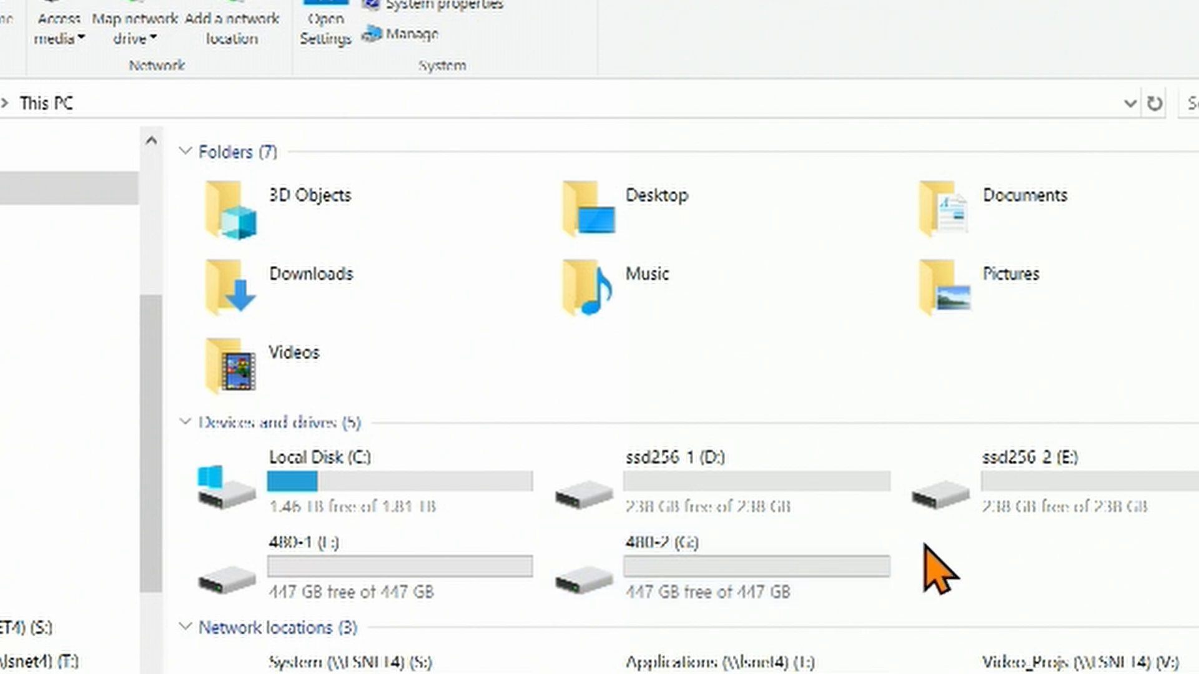
pyautogui.moveTo(914, 570)
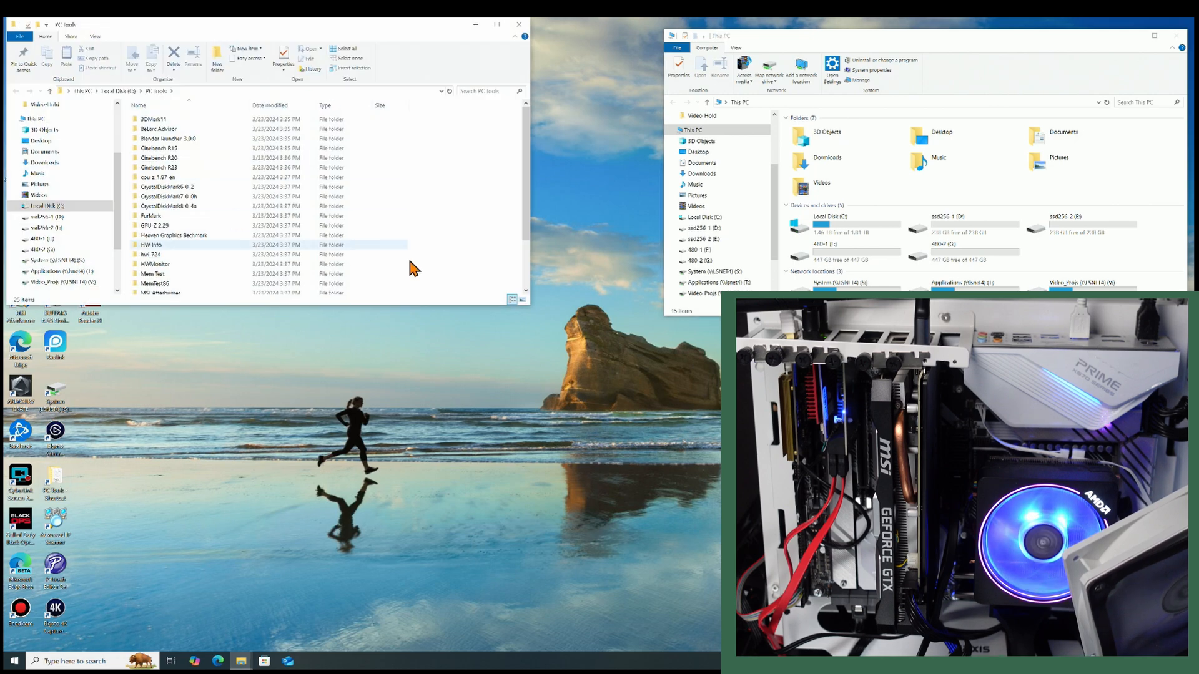
# Launch DiskMark64 from the CrystalDiskMark folder in PC tools and allow administrator rights.
pyautogui.moveTo(385, 302); pyautogui.dragTo(386, 390)
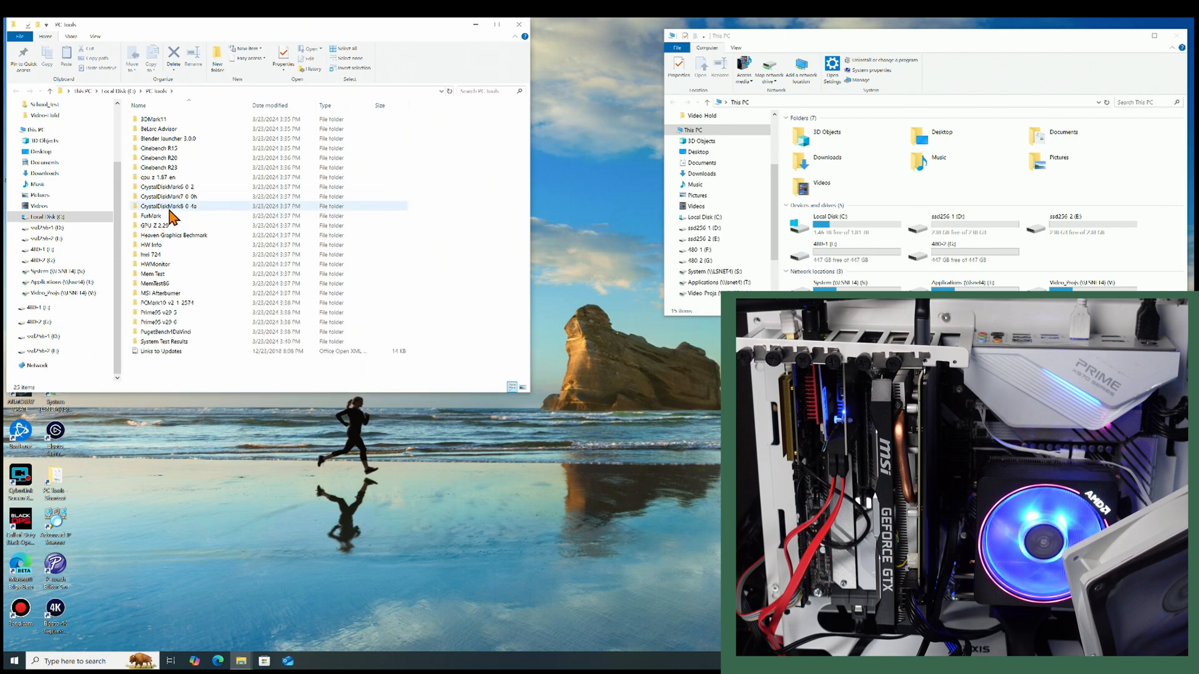
pyautogui.doubleClick(166, 206)
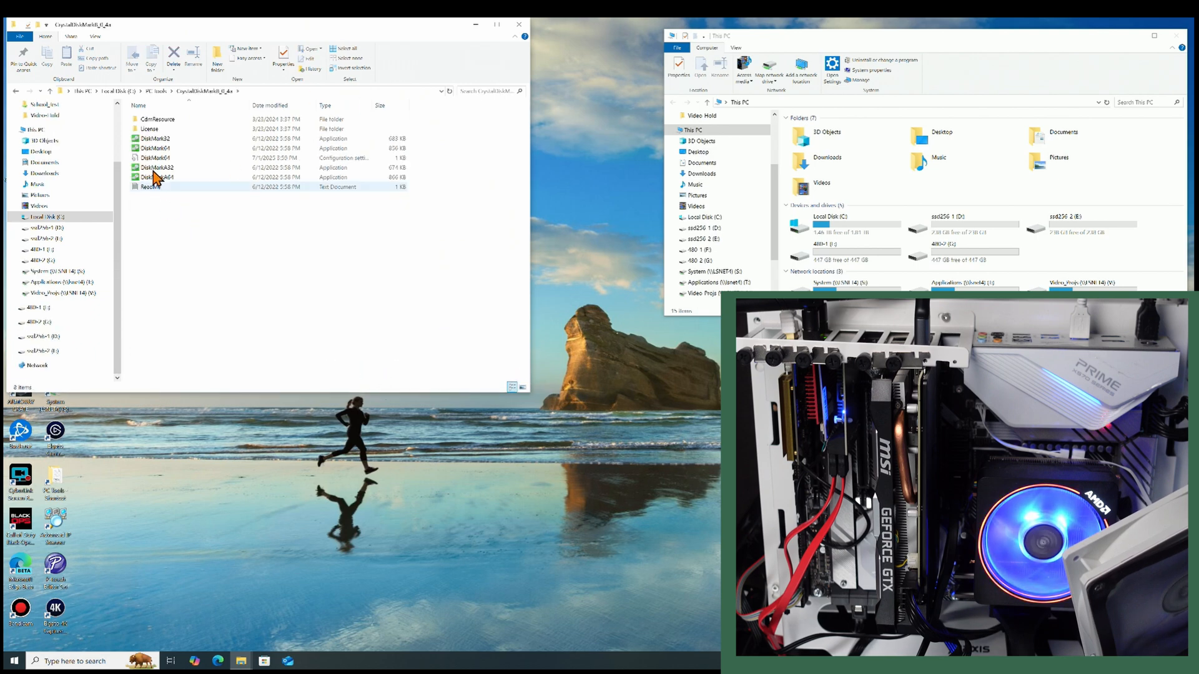
pyautogui.doubleClick(155, 176)
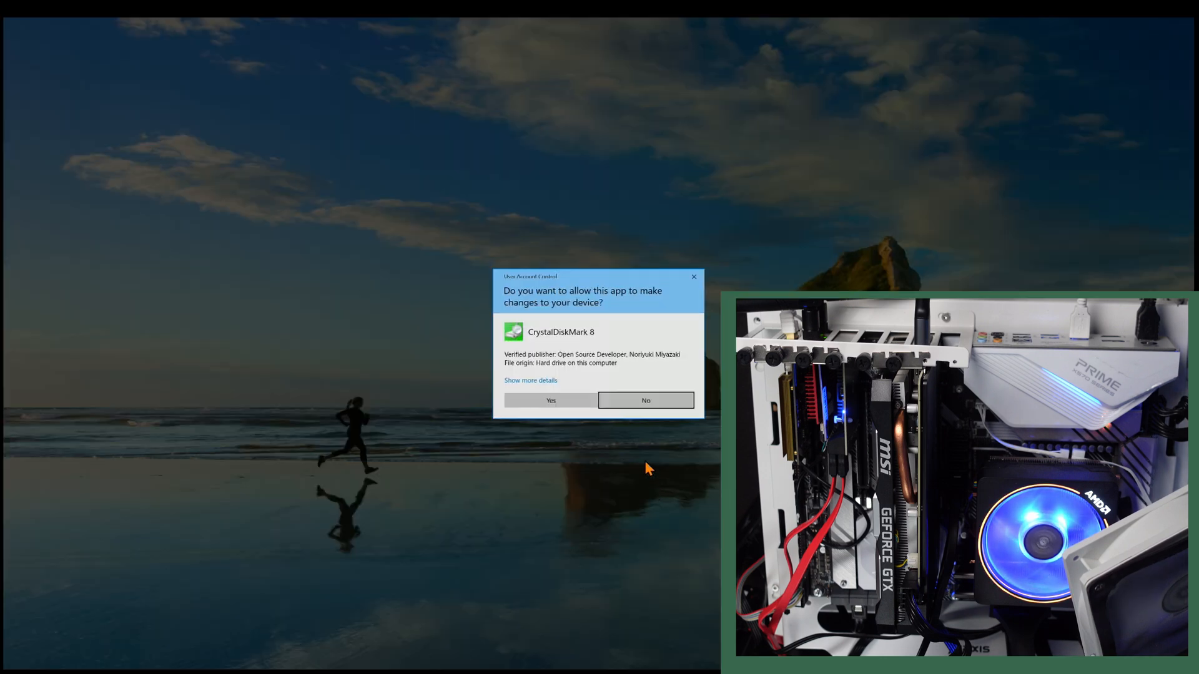
pyautogui.click(549, 399)
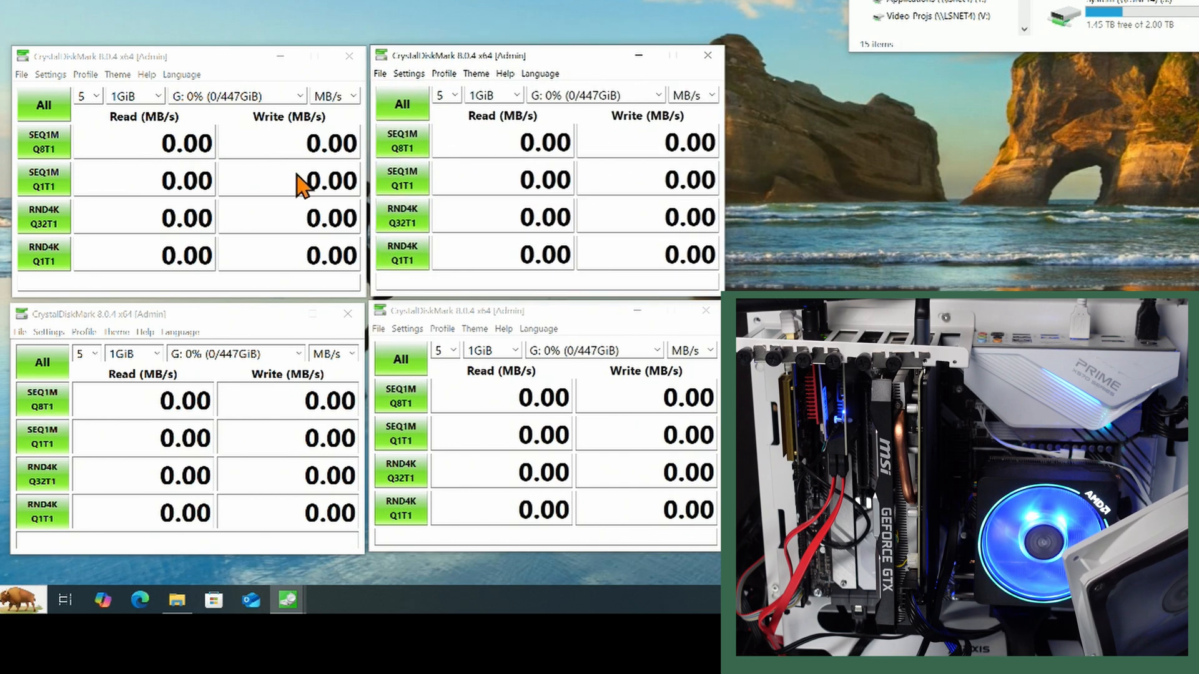
# Set the first CrystalDiskMark window to drive D: and start its full All benchmark.
pyautogui.click(299, 94)
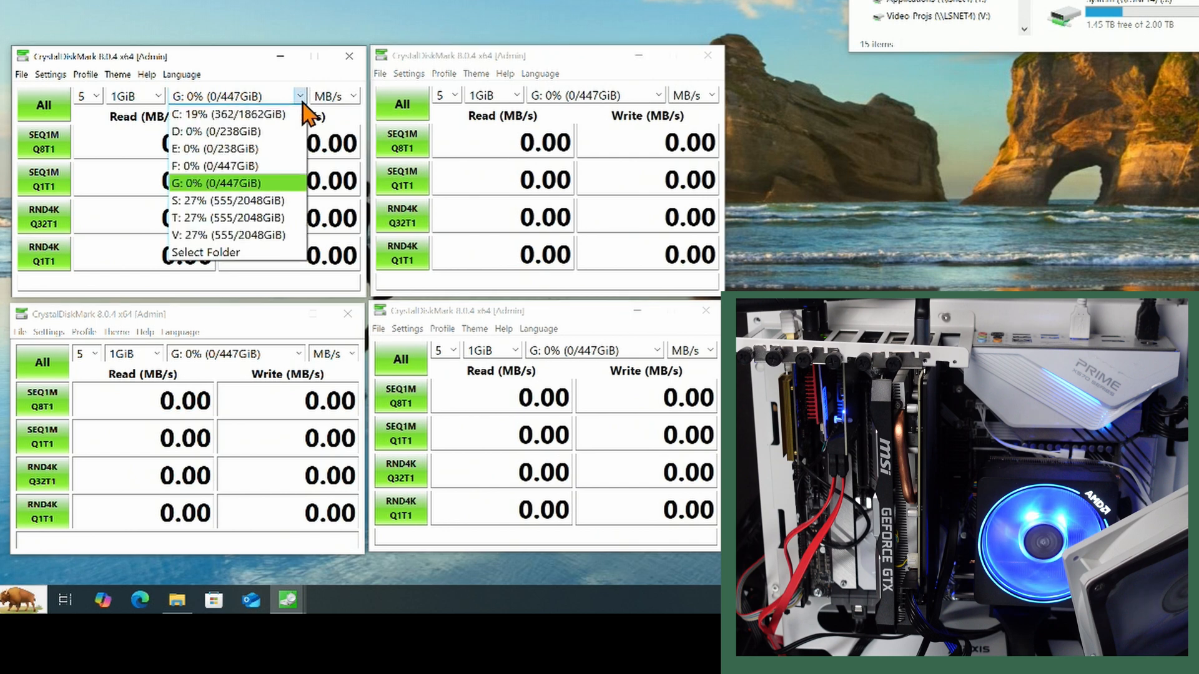
pyautogui.moveTo(264, 131)
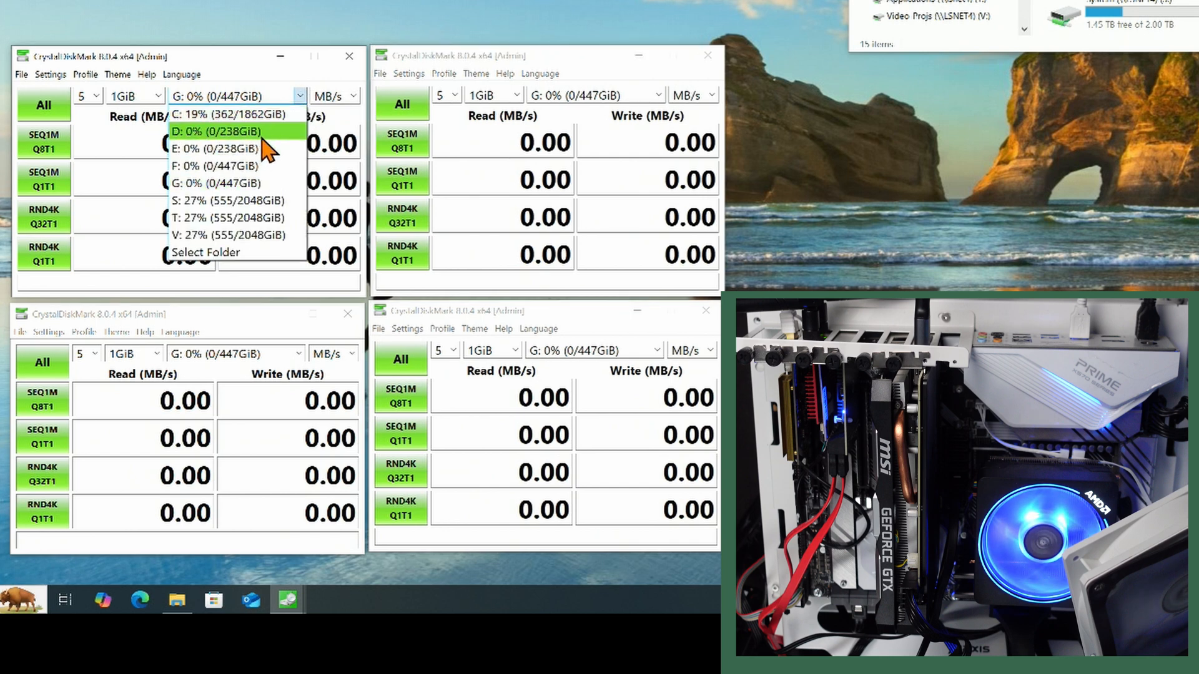
pyautogui.click(213, 131)
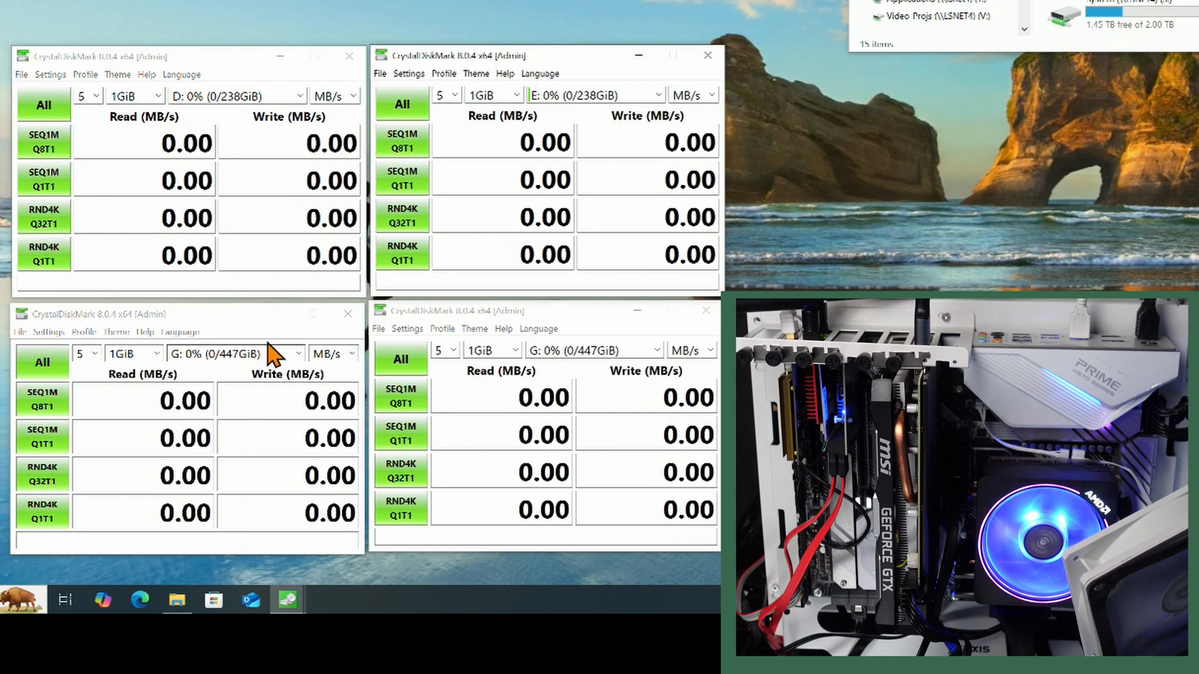
pyautogui.moveTo(306, 371)
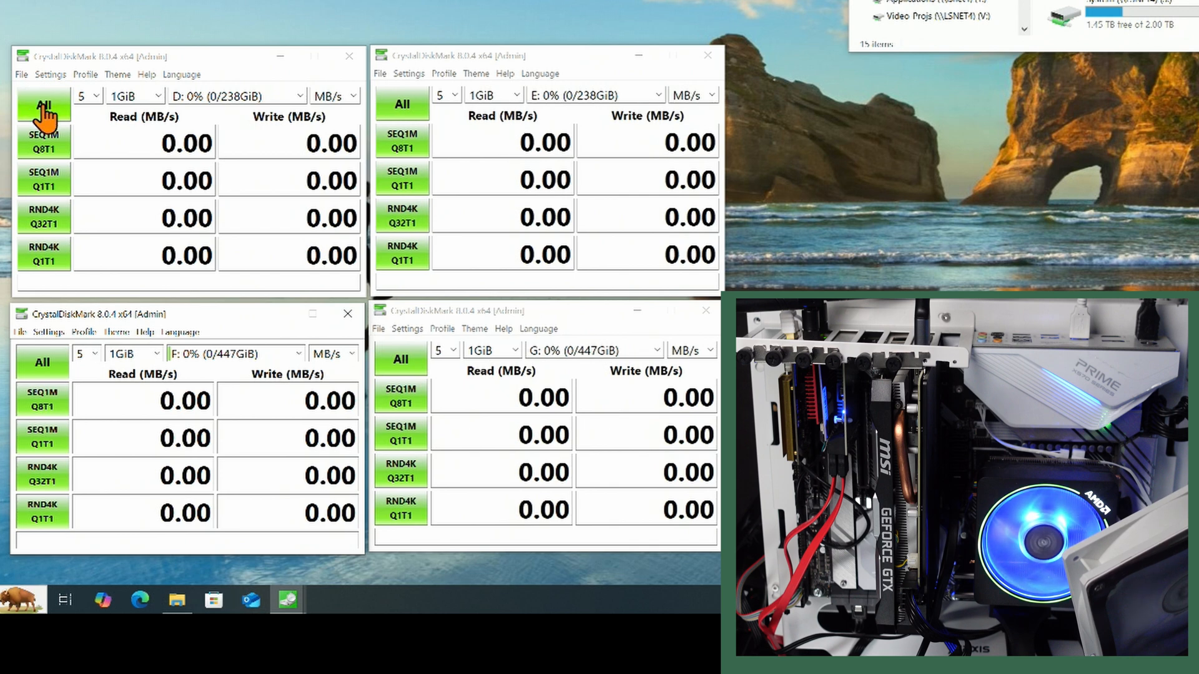
pyautogui.click(44, 104)
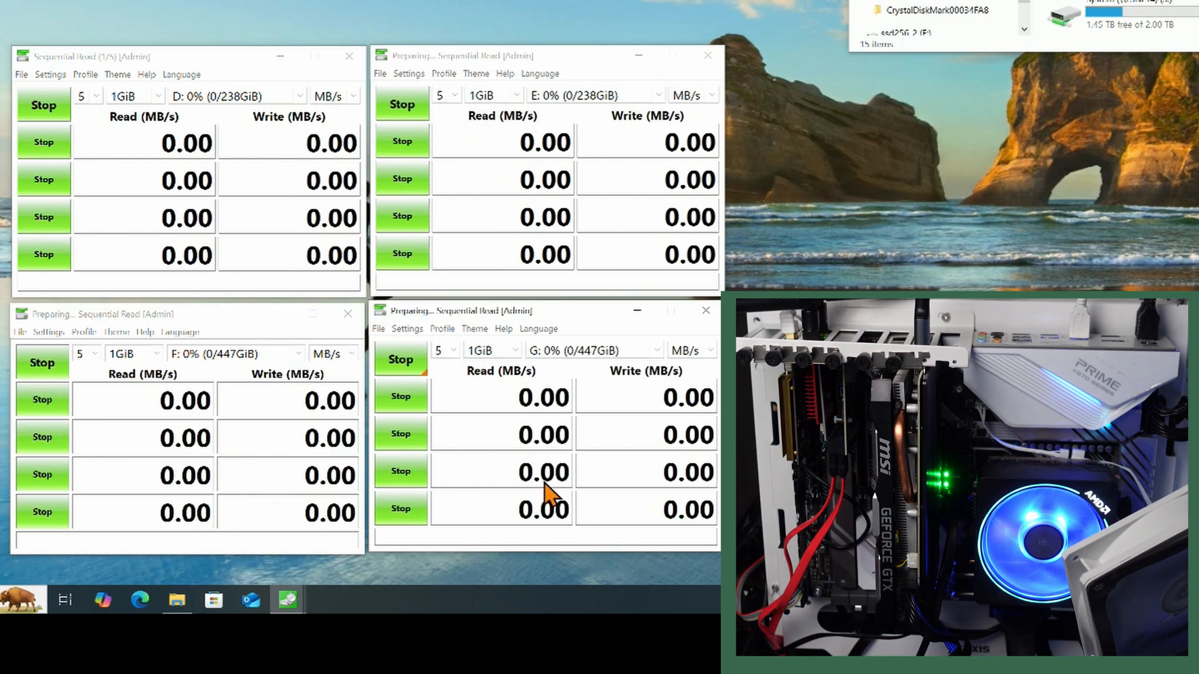